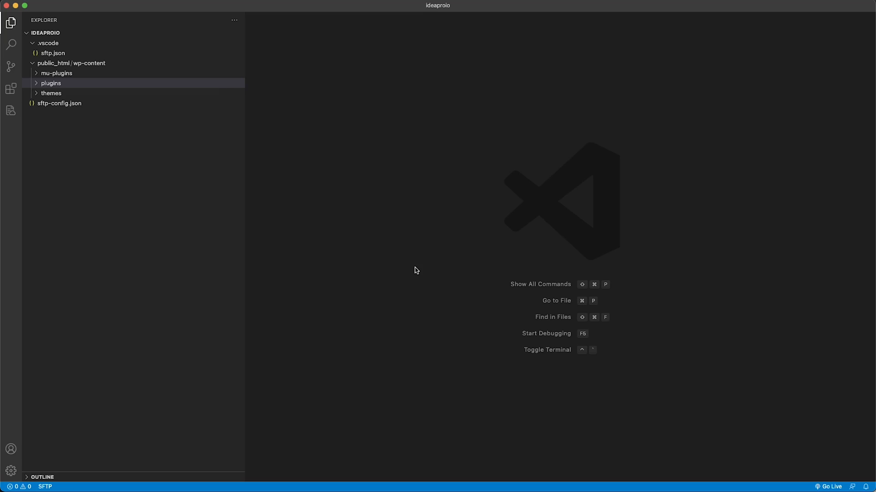
mouse_move(423, 270)
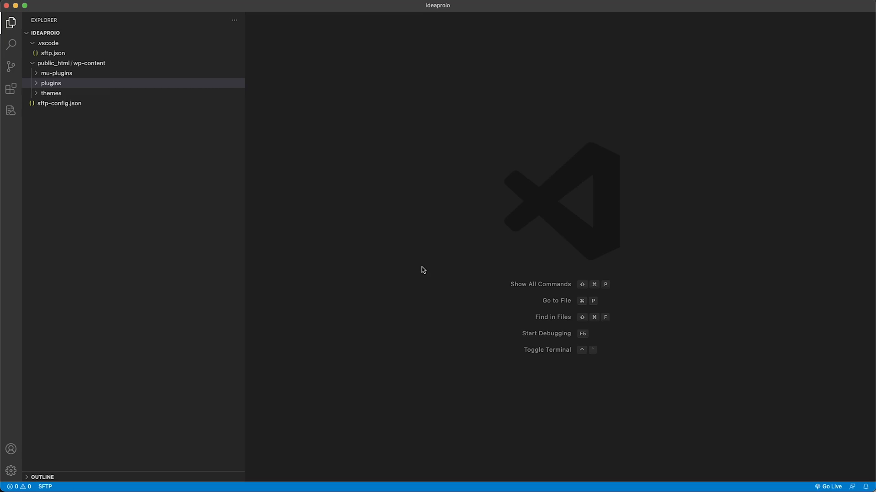
- Create a folder named ideapro-email-notification inside the WordPress plugins directory
right_click(51, 83)
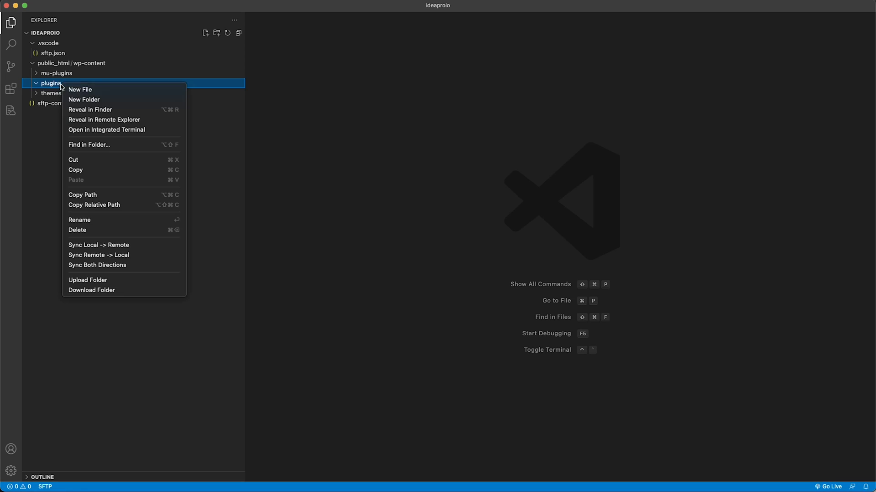
left_click(84, 99)
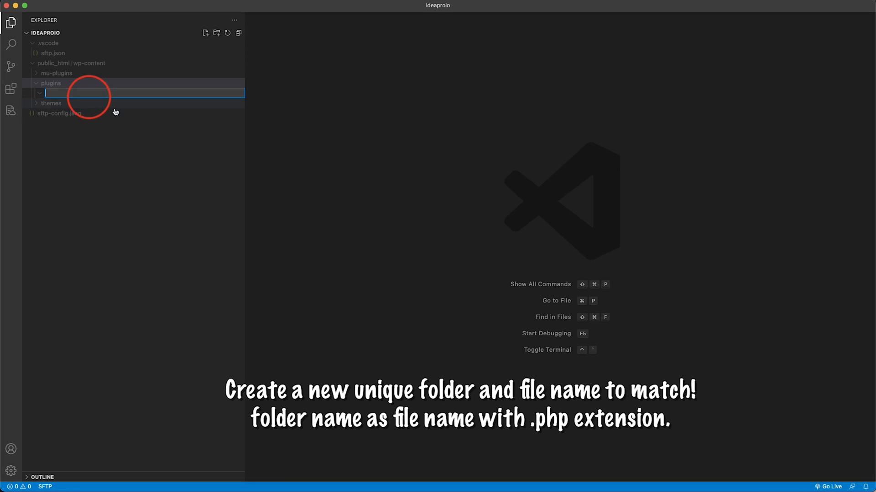
type("ideapro")
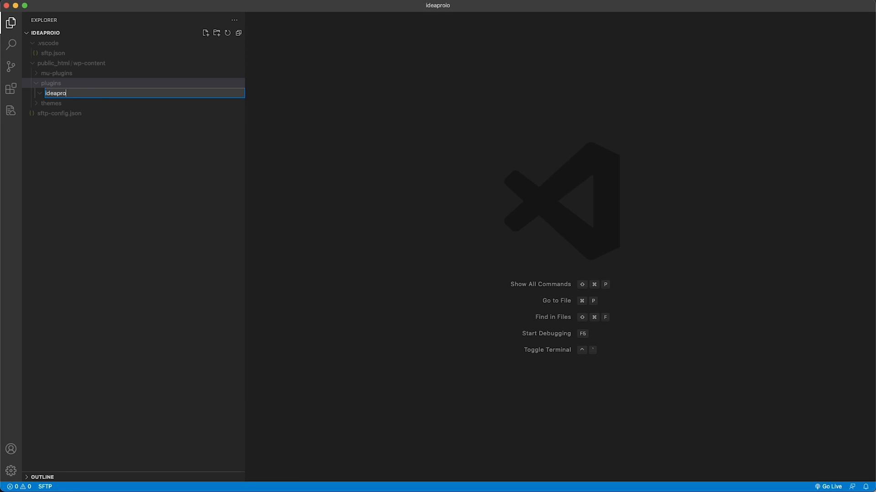
type("-email")
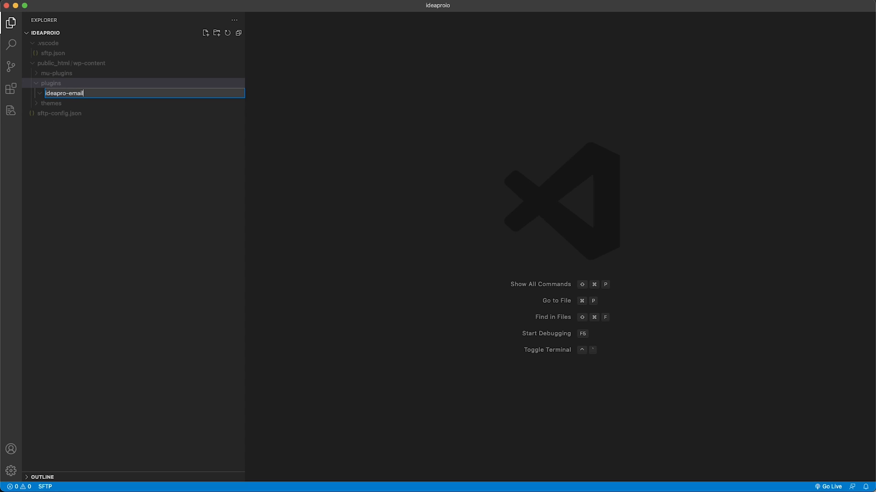
type("-notification")
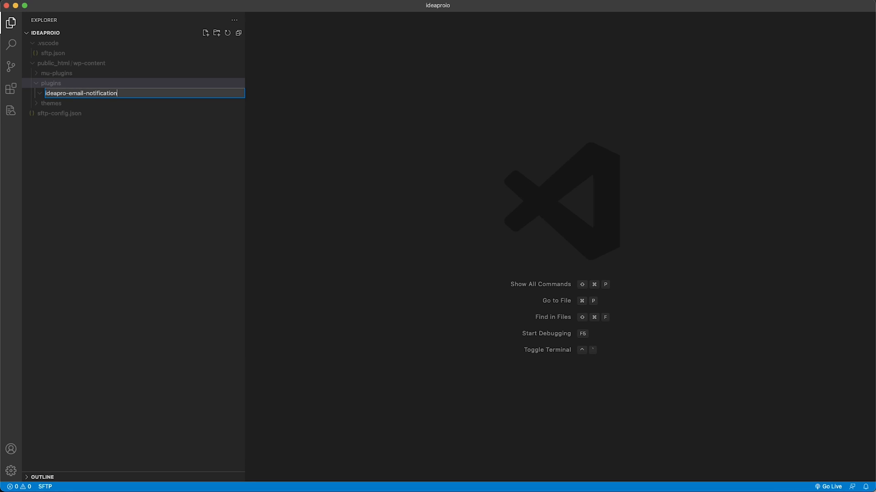
key("Return")
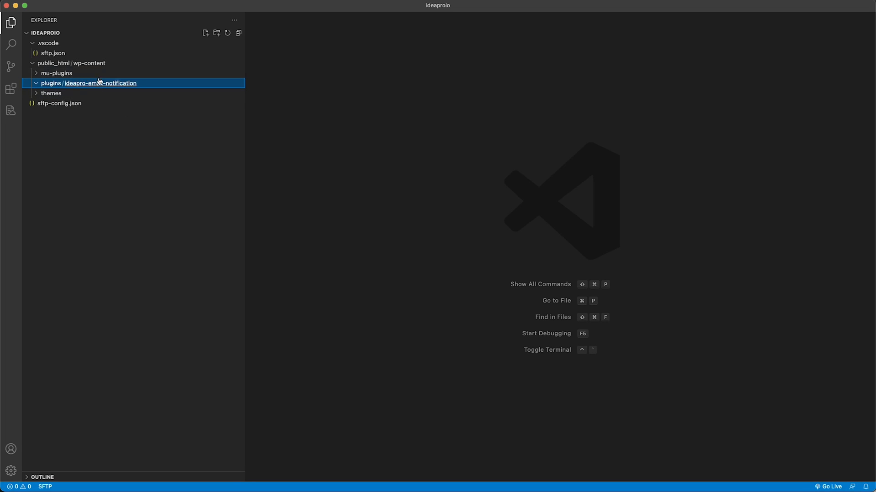
- Create and open an empty ideapro-email-notification.php file in the new plugin folder
left_click(205, 33)
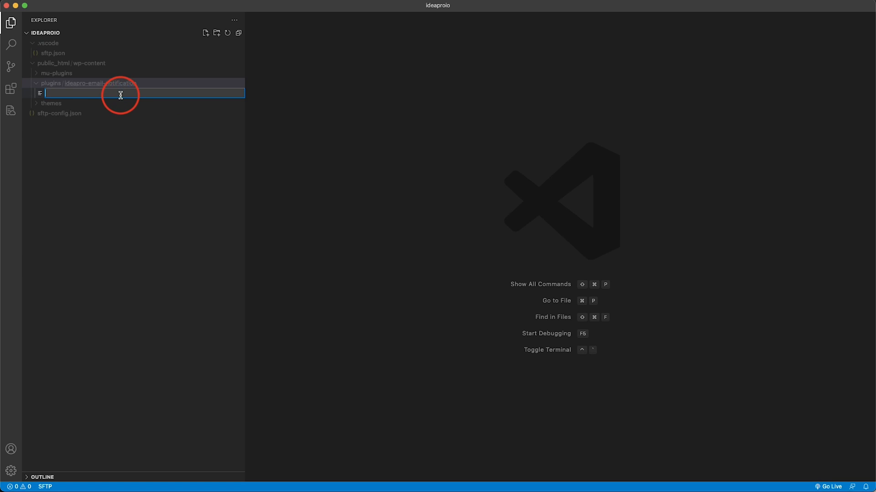
type("ideapro-email-noti")
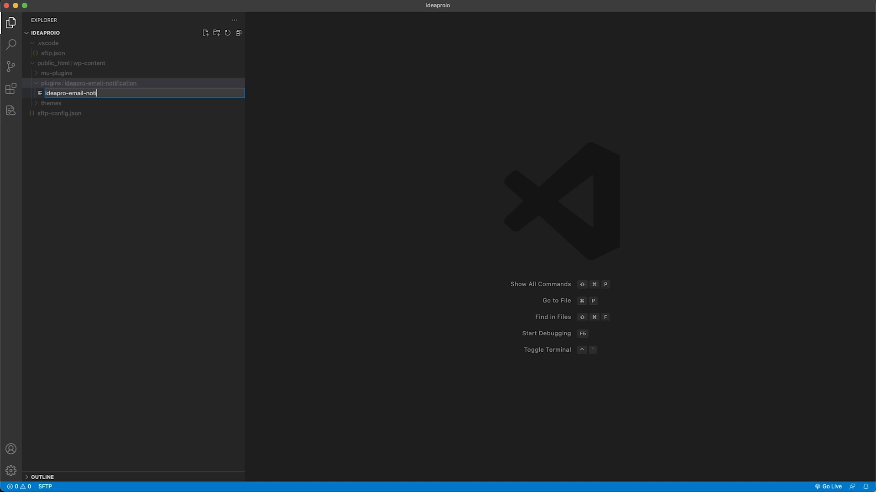
key("Return")
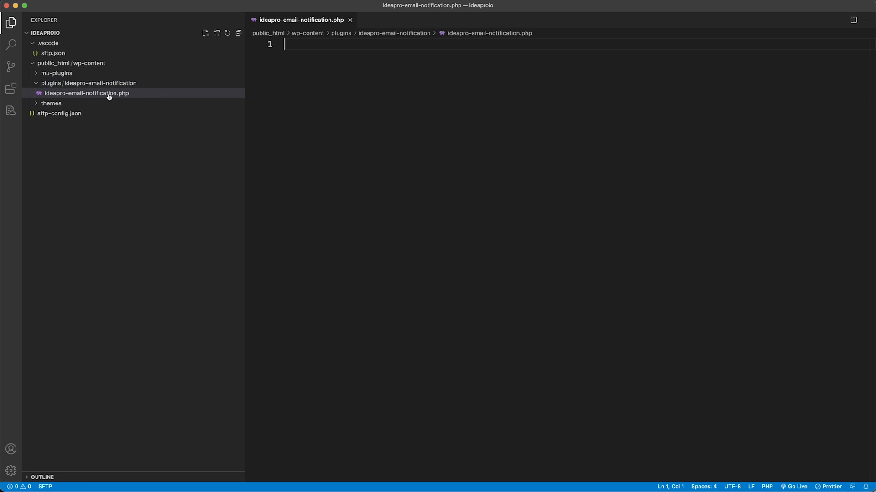
mouse_move(236, 102)
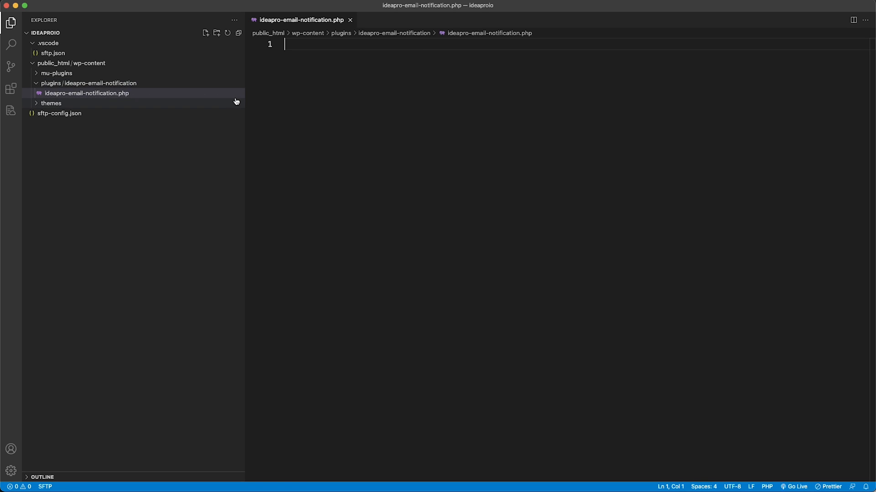
mouse_move(87, 93)
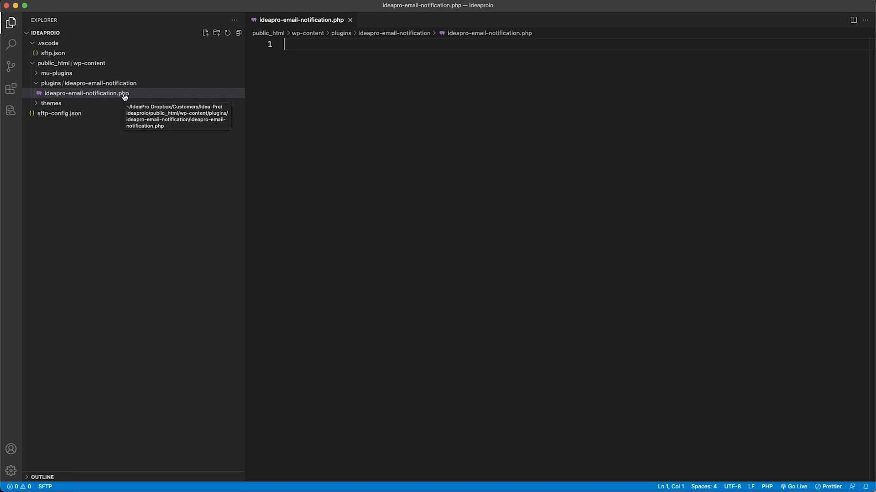
mouse_move(87, 83)
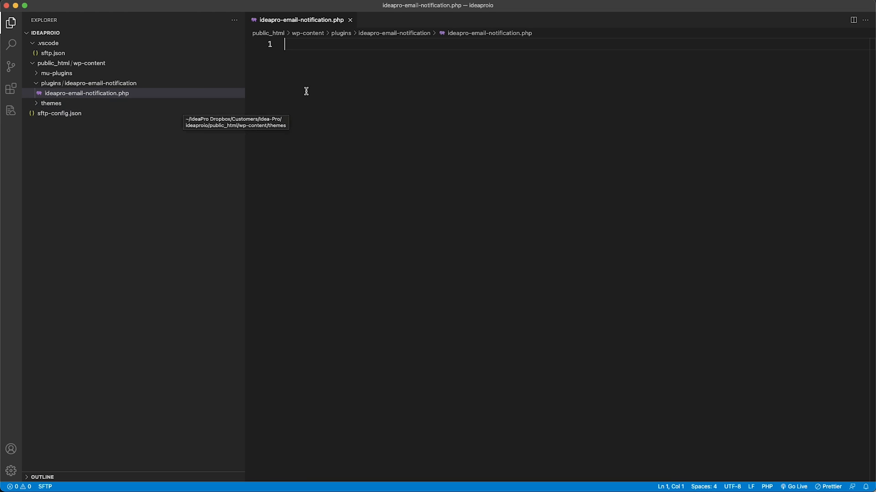
- Write the PHP opening and header comment with Plugin Name: Idea Pro Email Noticiations
type("php")
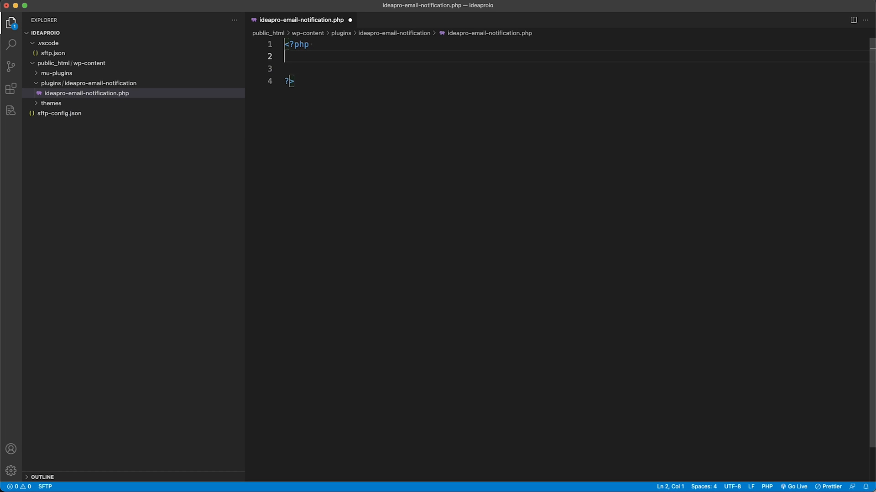
type("/**")
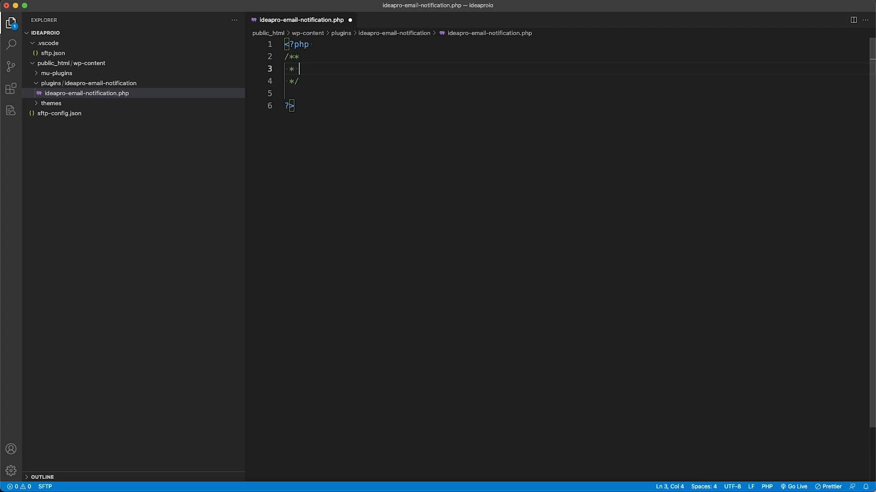
type("Plugin")
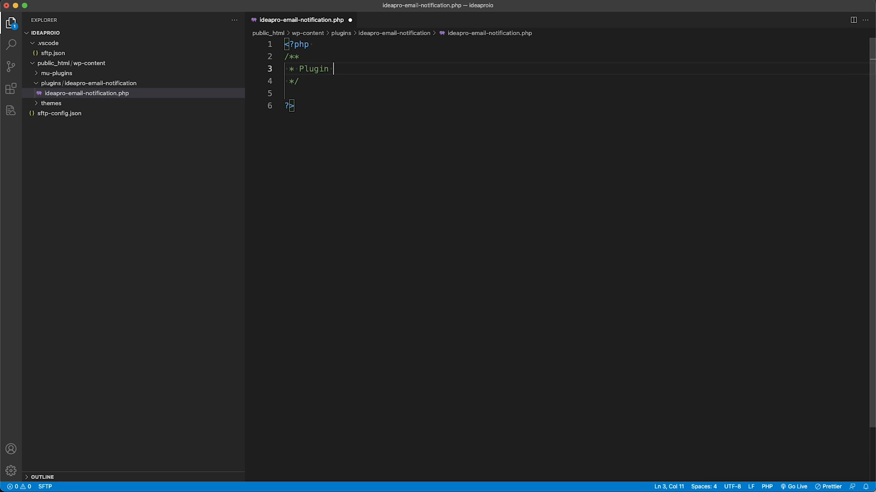
type("Name: Ide")
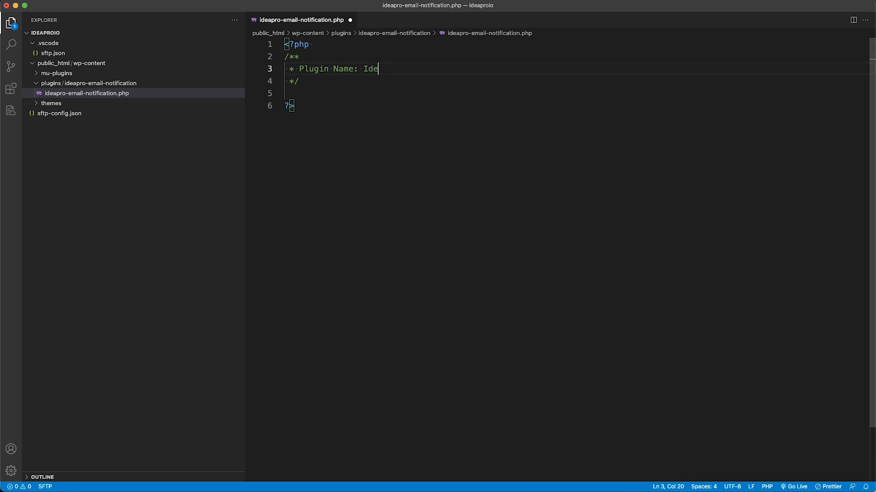
type("a")
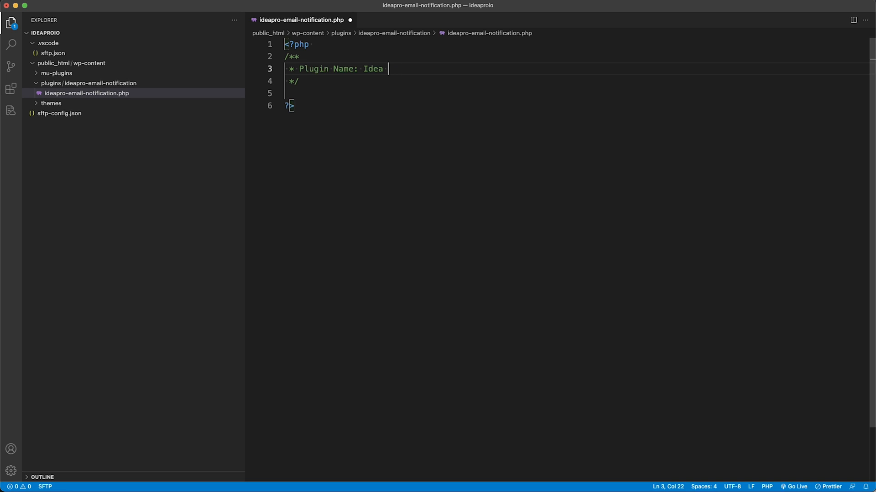
type("Pro email")
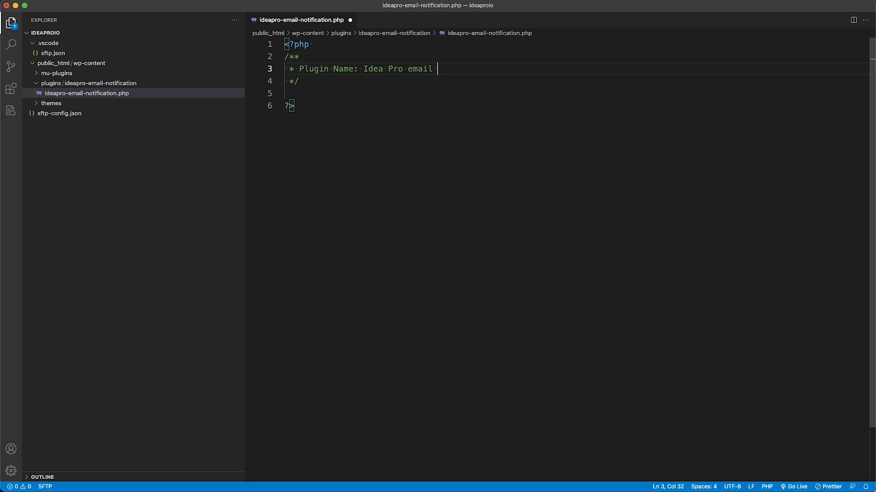
type("Email")
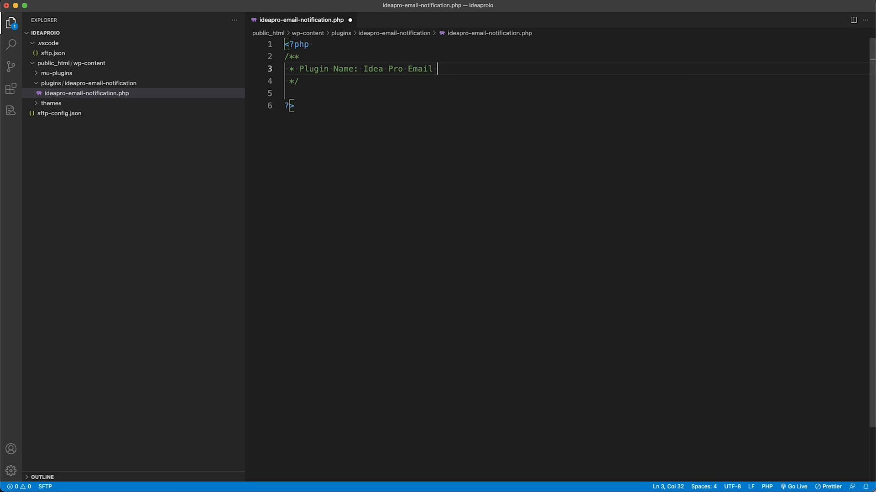
type("Noticiations")
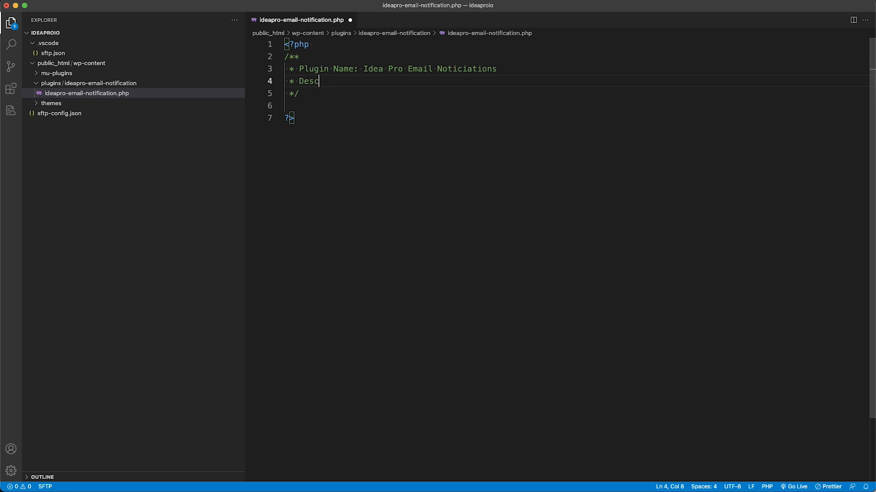
- Add the Description line: Disbale Admin Email Noticiations when a user changes their password
type("ription: D")
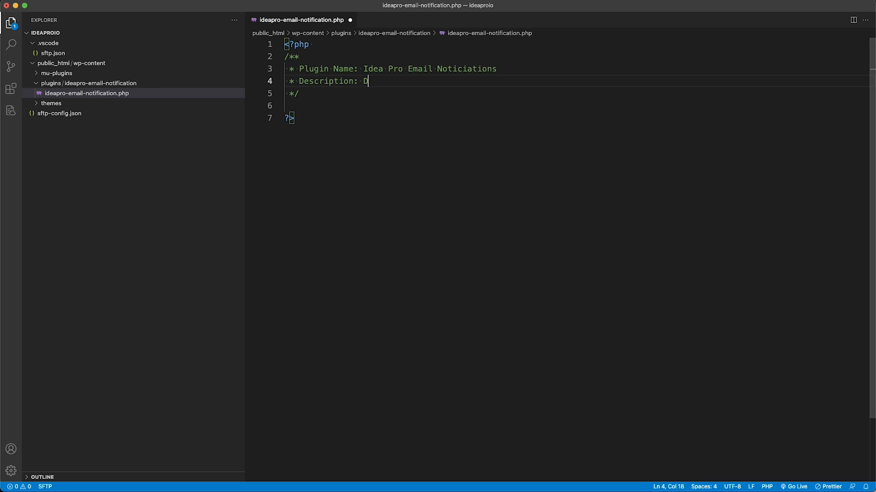
type("isbale Email Noticiations")
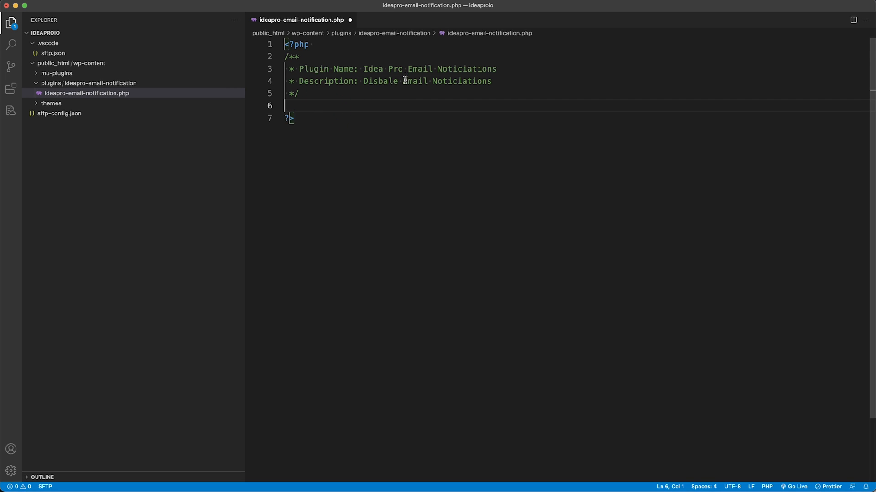
type("Admin")
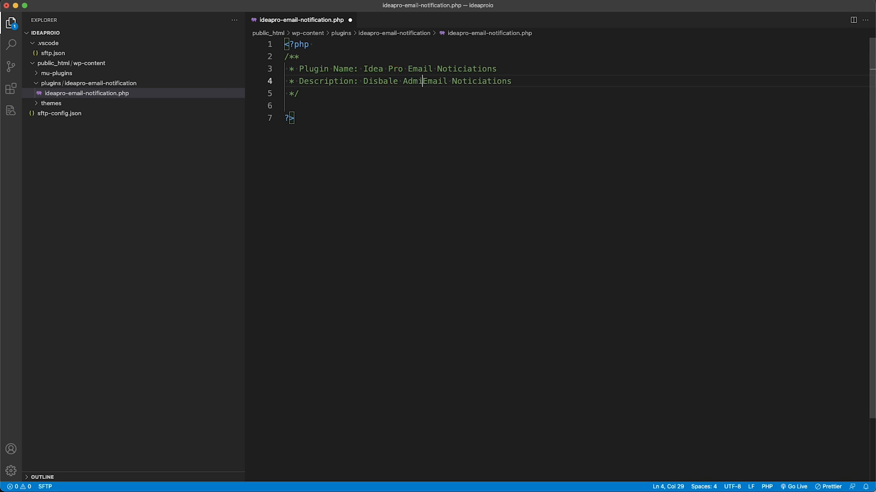
type("n")
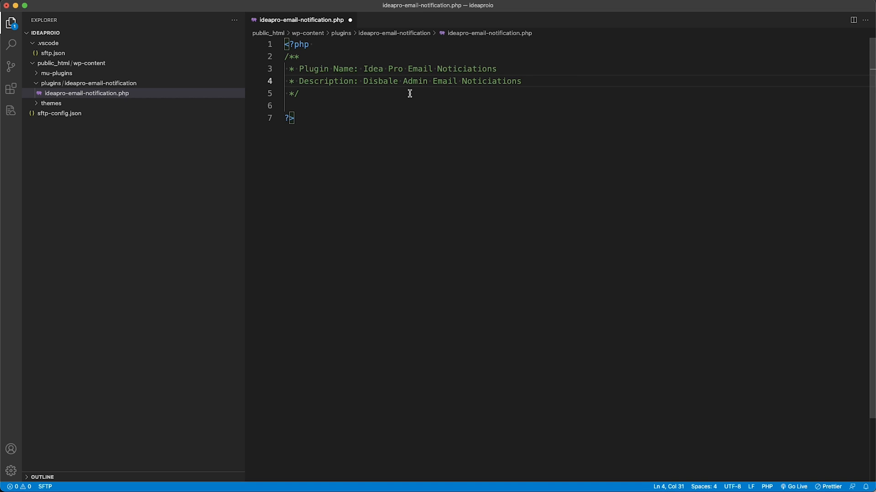
type("when")
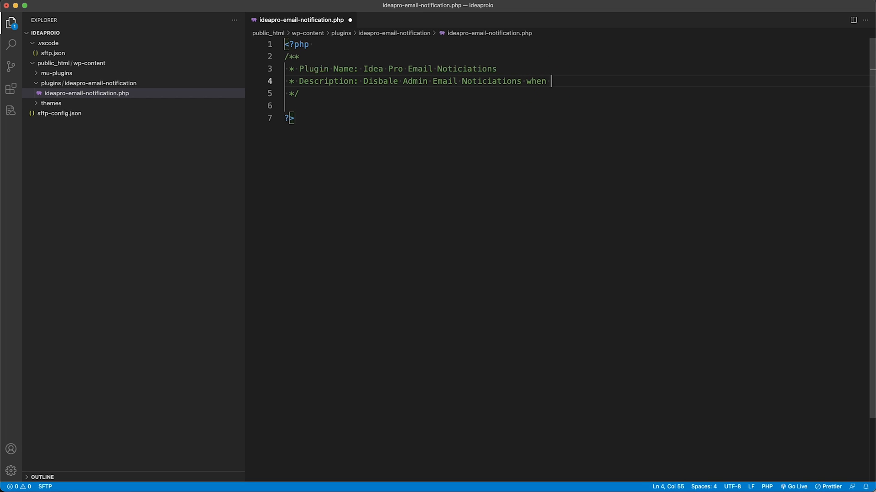
type("a user changes their password")
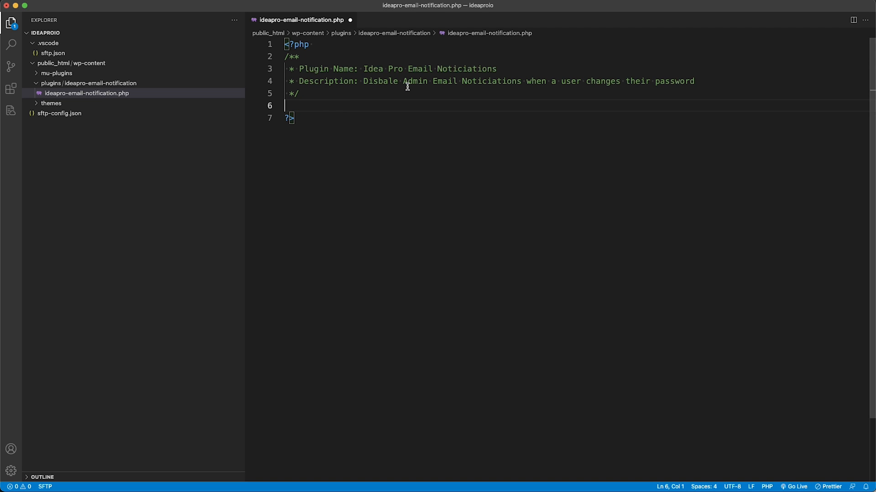
- Add add_filter('send_password_change_email','__return_false'); below the header
key("Enter")
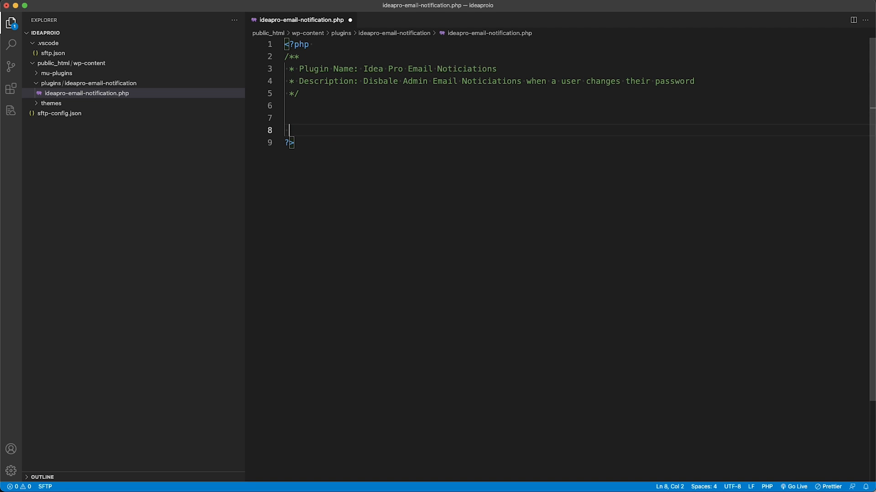
type("add_")
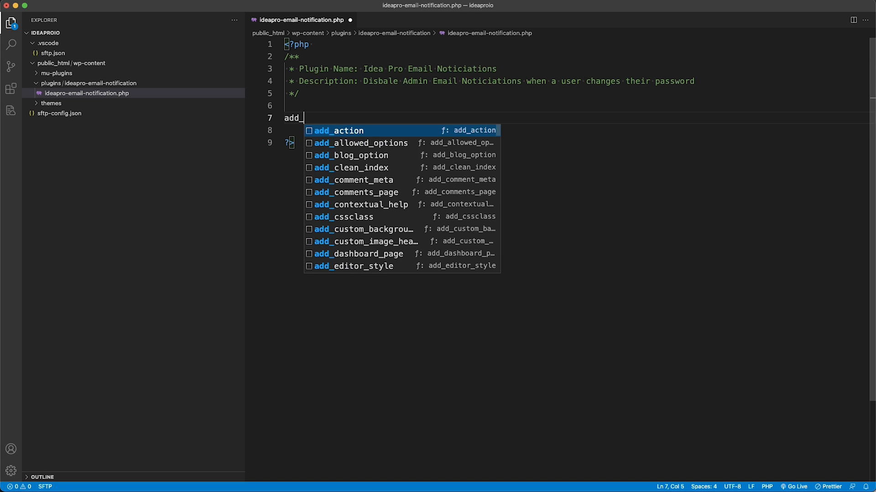
type("filter();")
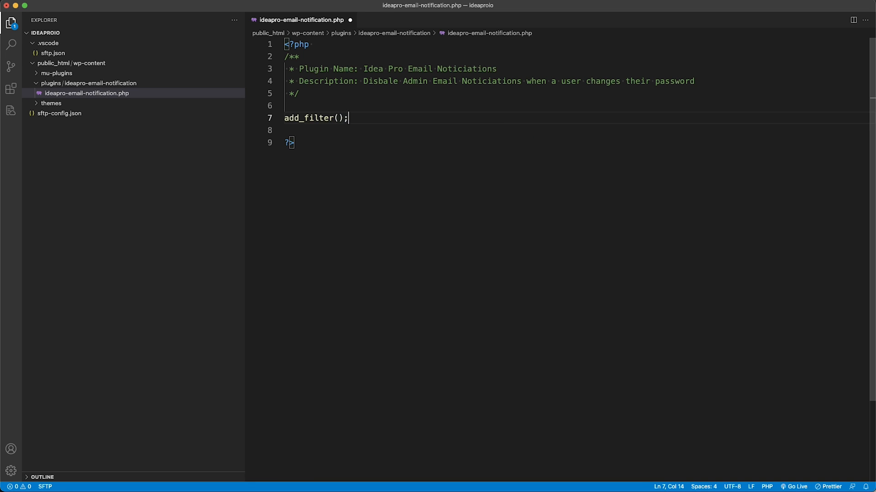
type("''")
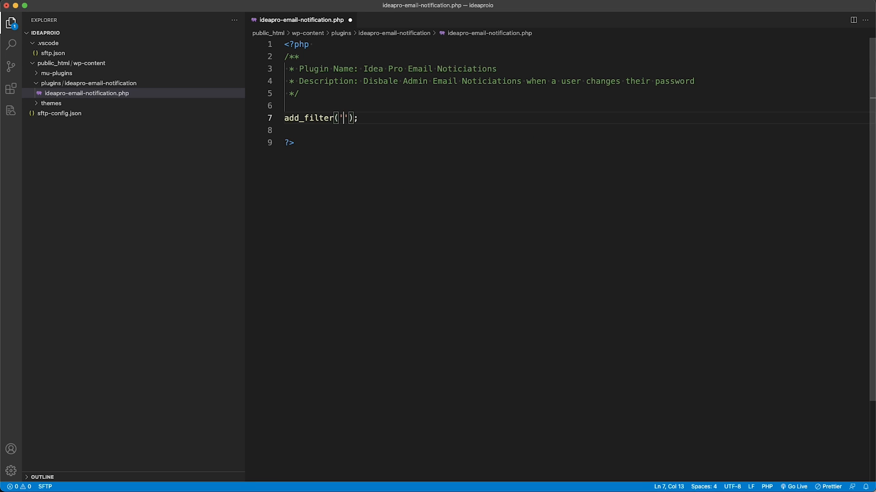
type("send_pa")
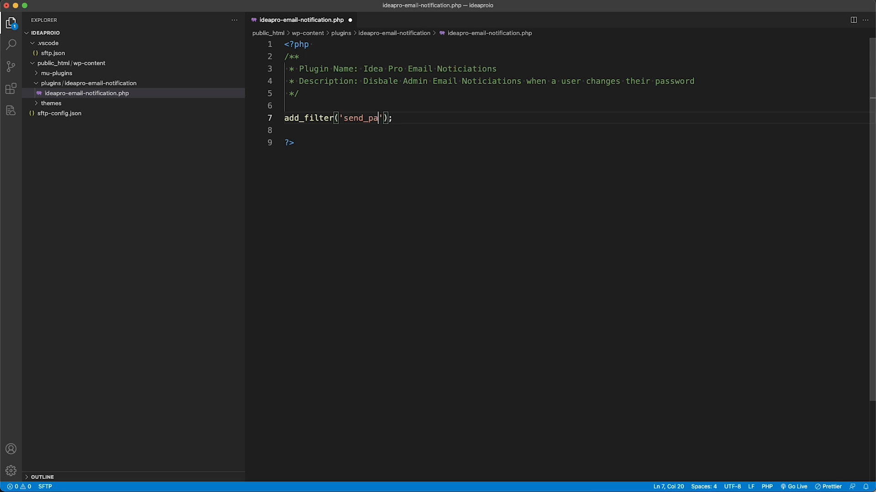
type("sswor")
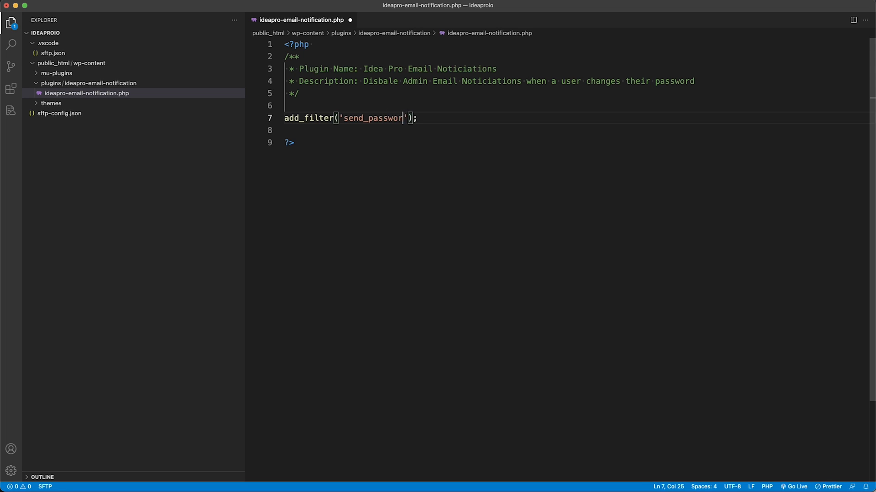
type("d_")
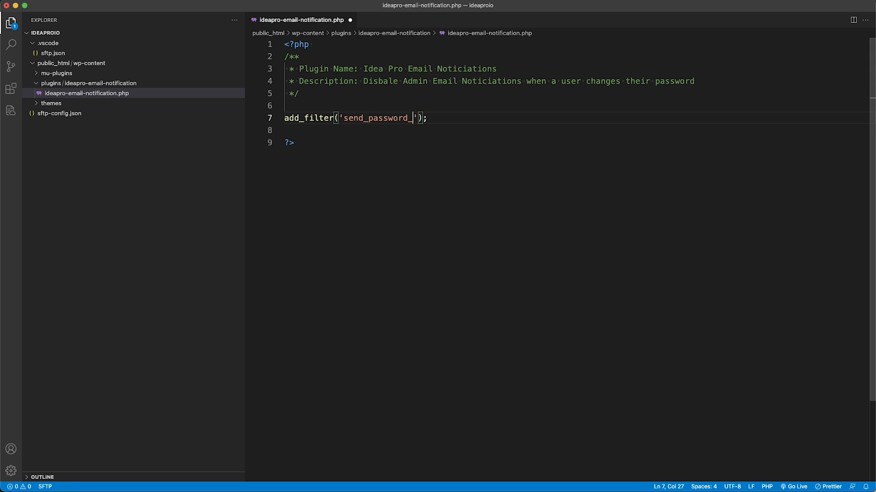
type("change_email")
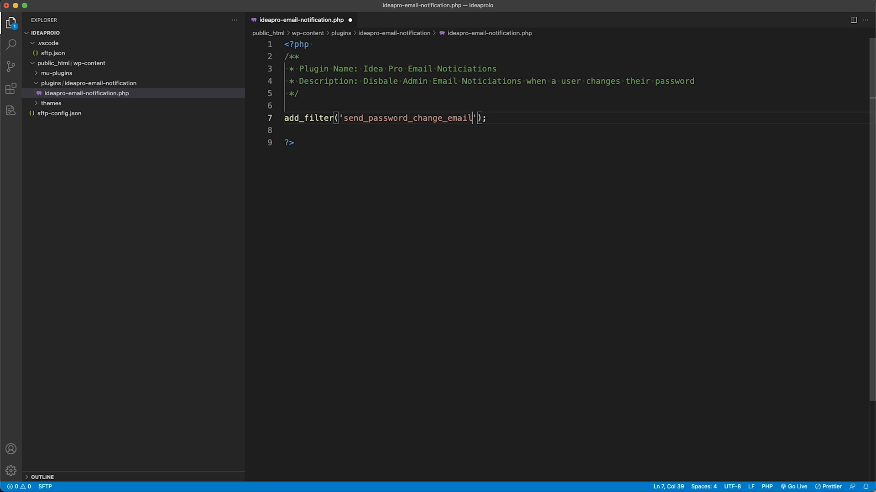
type(",''")
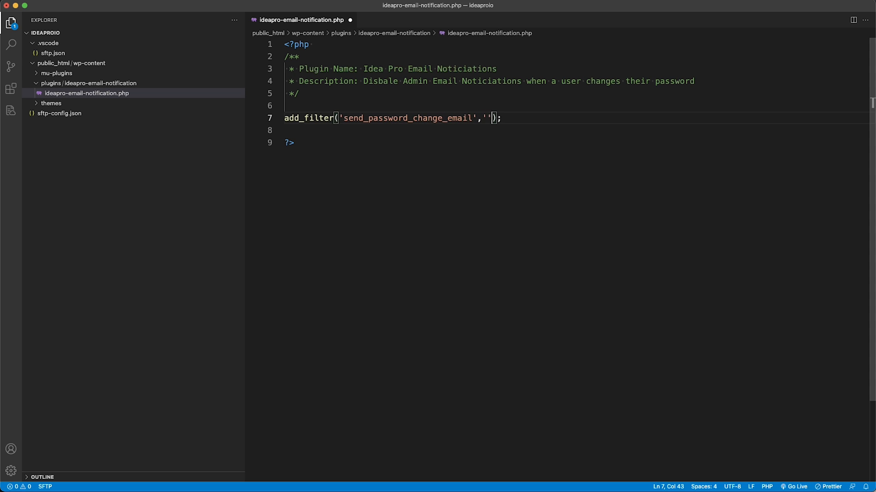
type("__")
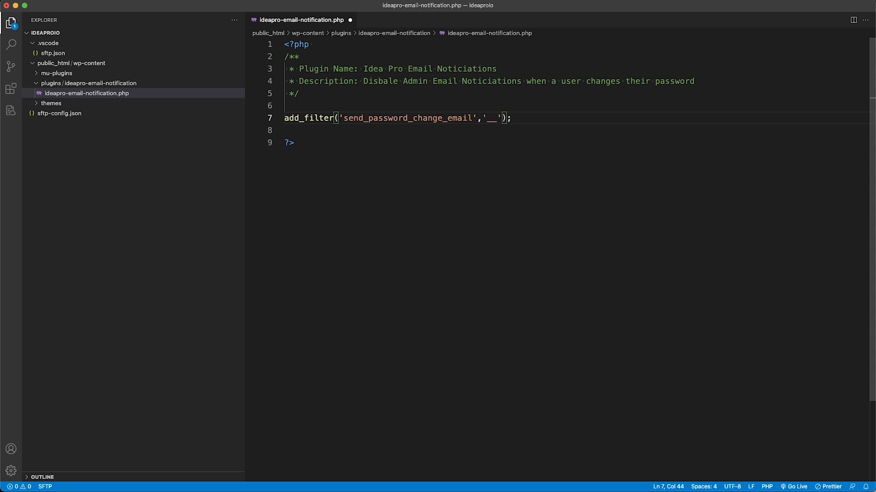
type("return_")
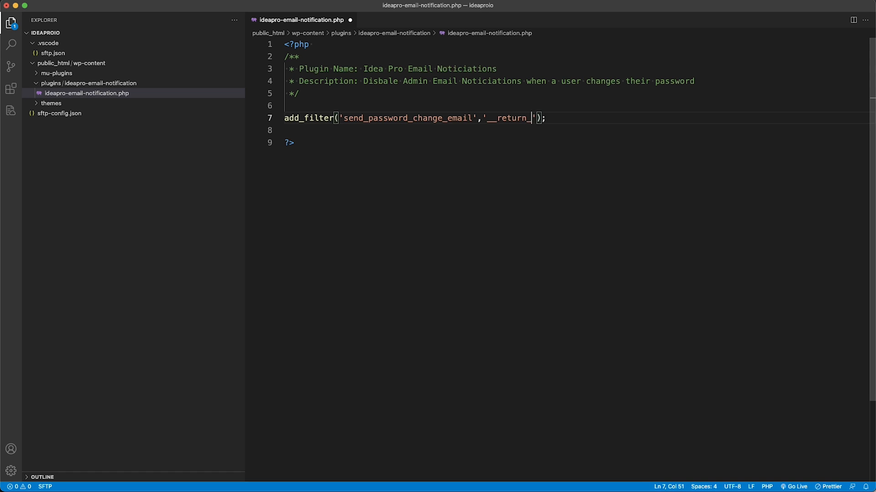
type("false")
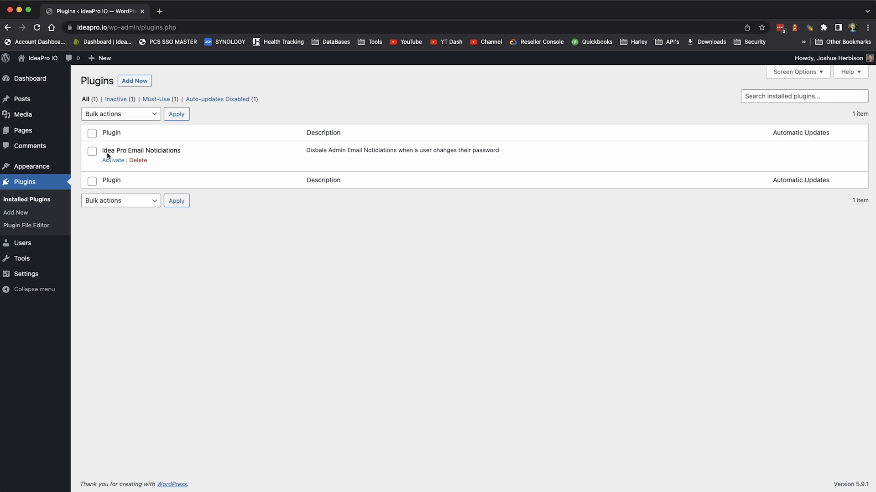
- Activate the Idea Pro Email Noticiations plugin on the WordPress Plugins page
left_click(112, 161)
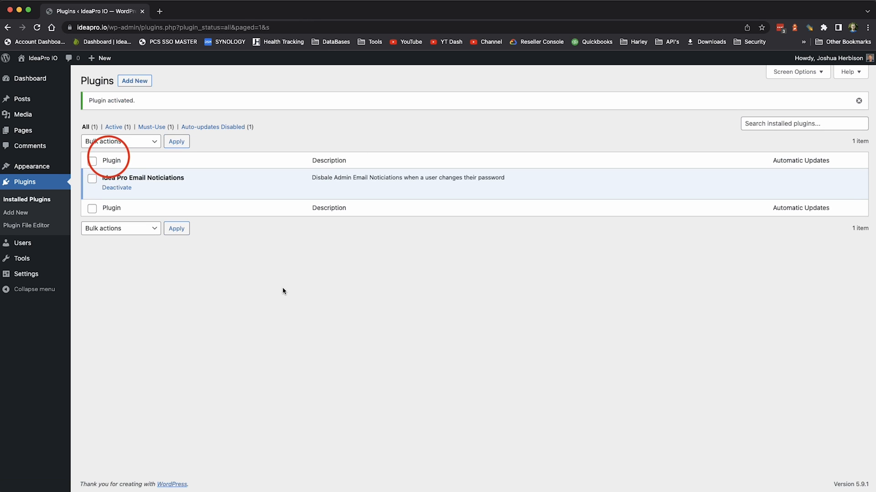